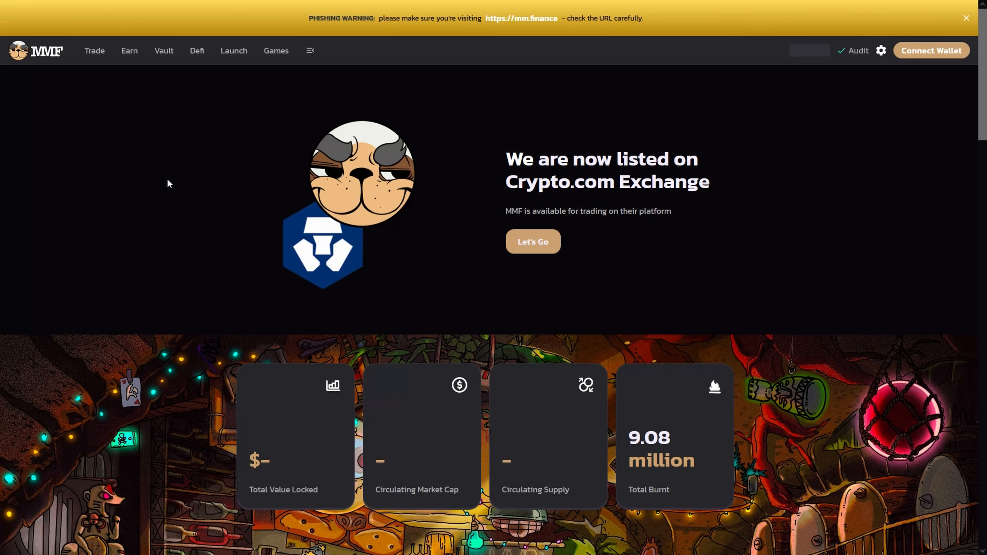
pyautogui.scroll(-3)
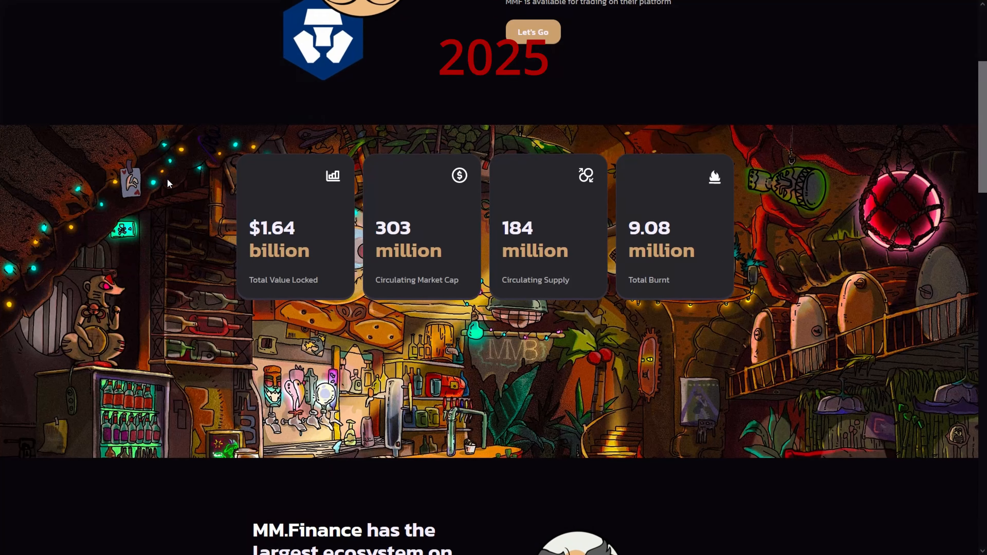